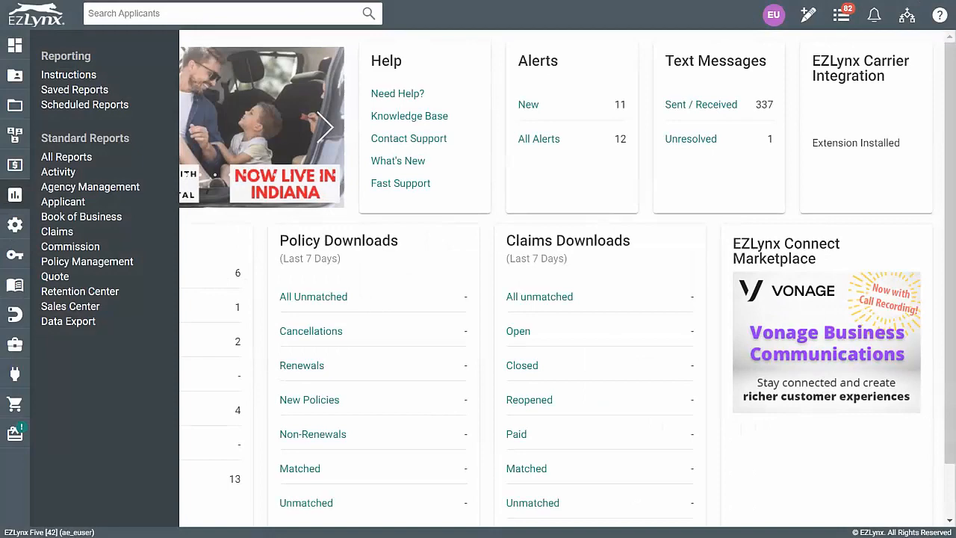
{"action": "mouse_move", "coordinate": [14, 194]}
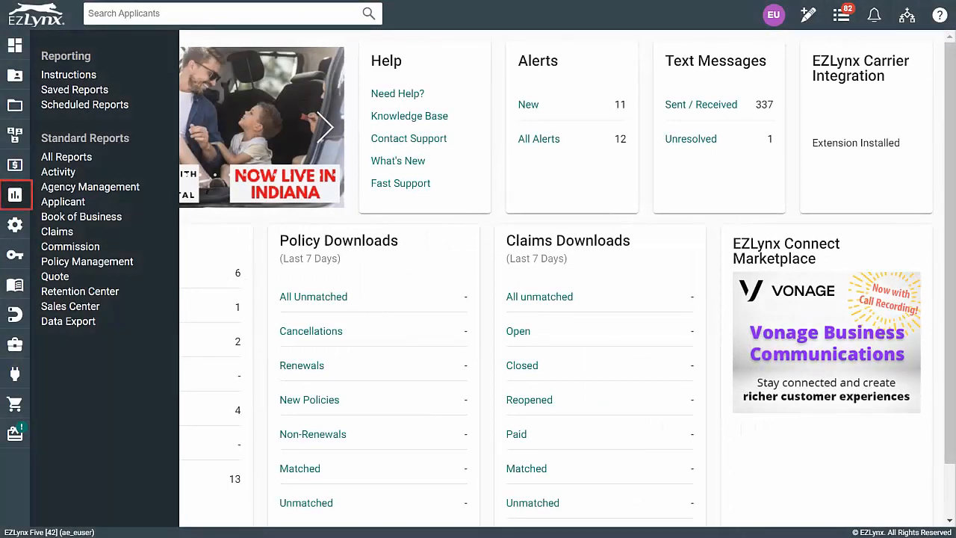
{"action": "mouse_move", "coordinate": [87, 262]}
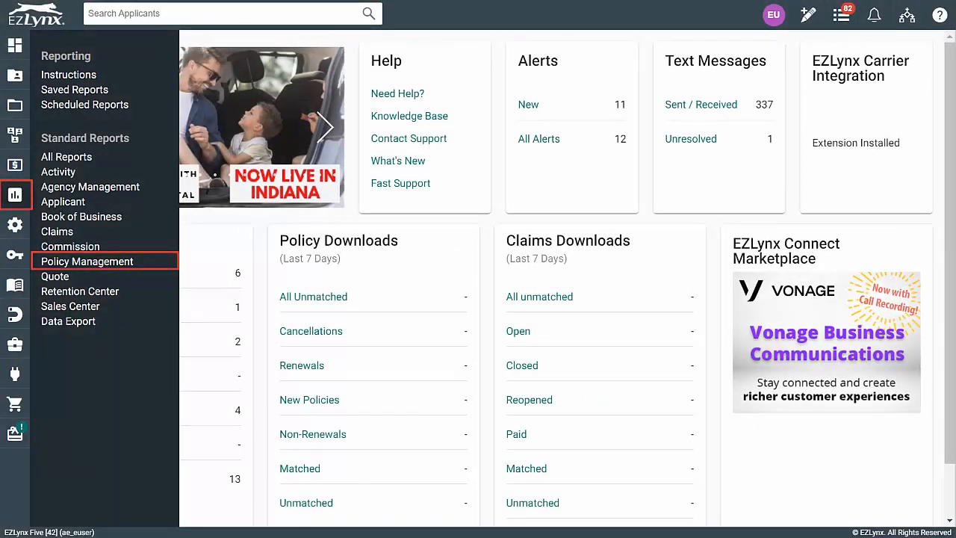
Show the Policy Management report list under Standard Reports
{"action": "left_click", "coordinate": [87, 260]}
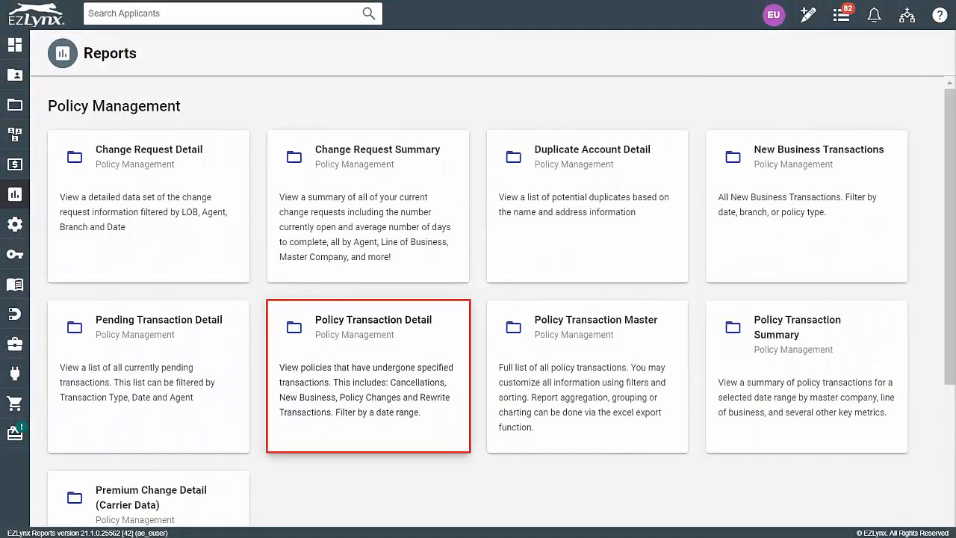
Launch the Policy Transaction Detail report for cancellations dated 9/1/2021 through 9/30/2021
{"action": "left_click", "coordinate": [368, 387]}
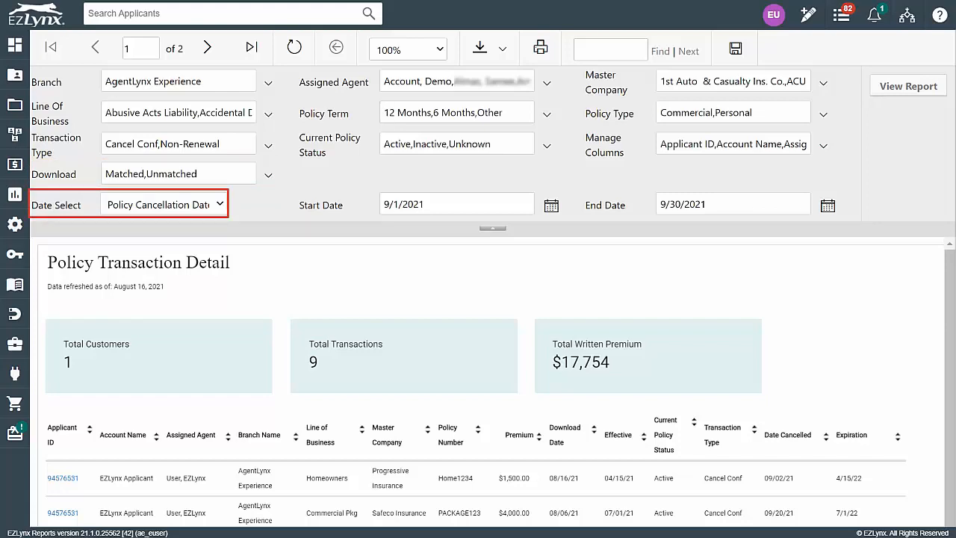
{"action": "left_click", "coordinate": [457, 81]}
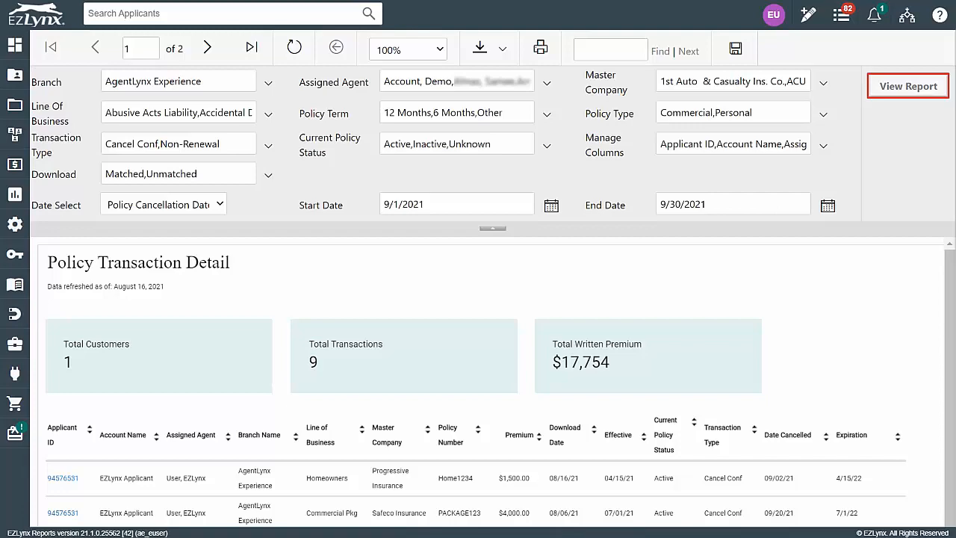
Run the report and collapse the filter panel, showing 1 customer, 9 transactions, $17,754
{"action": "left_click", "coordinate": [908, 85]}
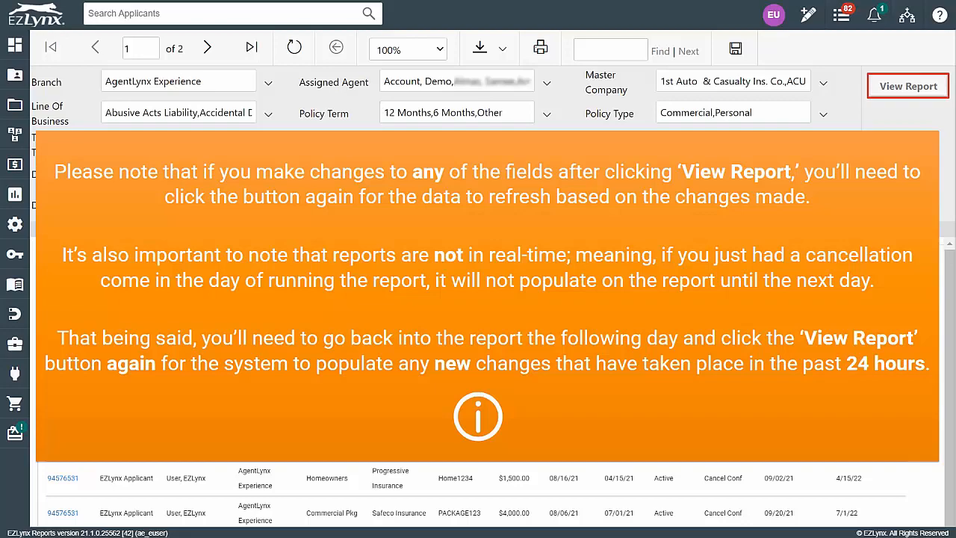
{"action": "left_click", "coordinate": [908, 85]}
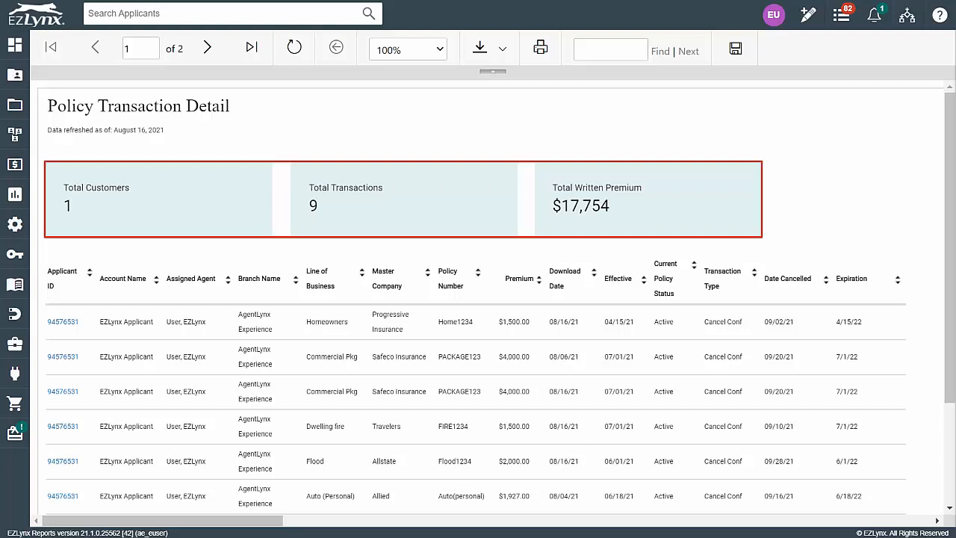
Scroll through the September 2021 transaction rows beneath the totals
{"action": "scroll", "scroll_direction": "down", "scroll_amount": 3}
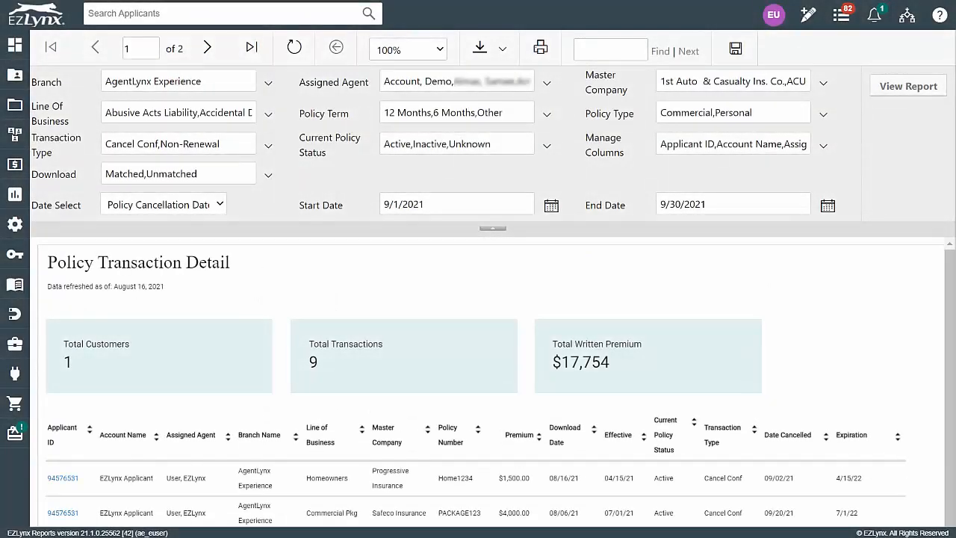
{"action": "left_click", "coordinate": [206, 47]}
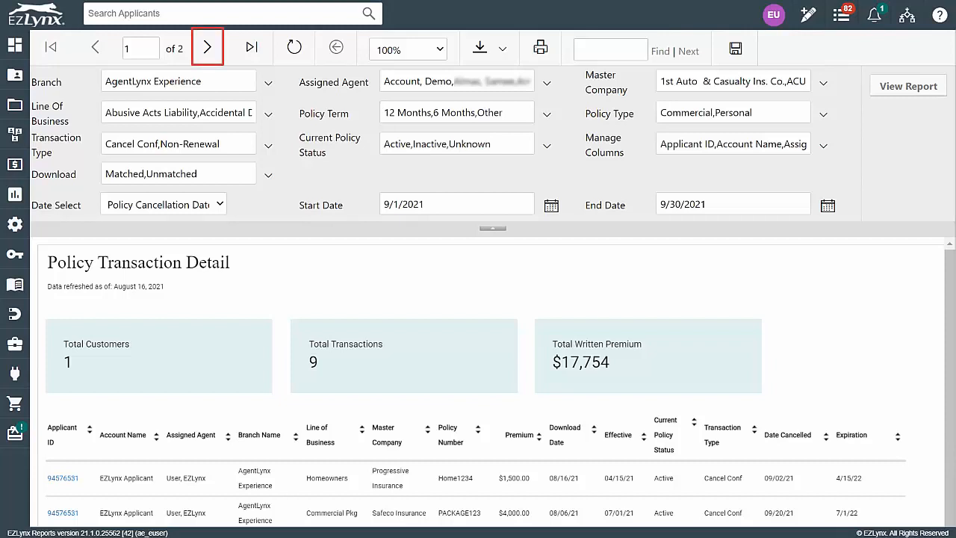
{"action": "left_click", "coordinate": [208, 46]}
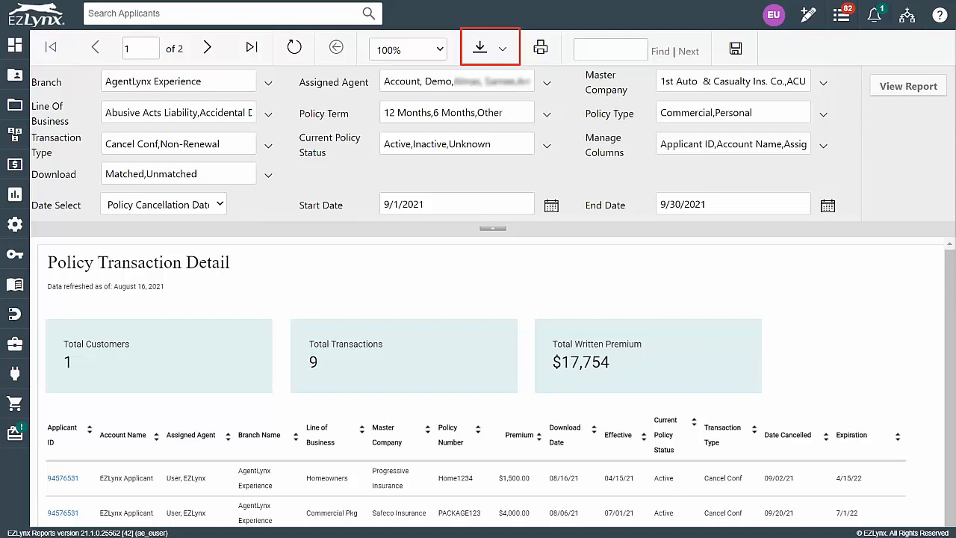
{"action": "mouse_move", "coordinate": [481, 47]}
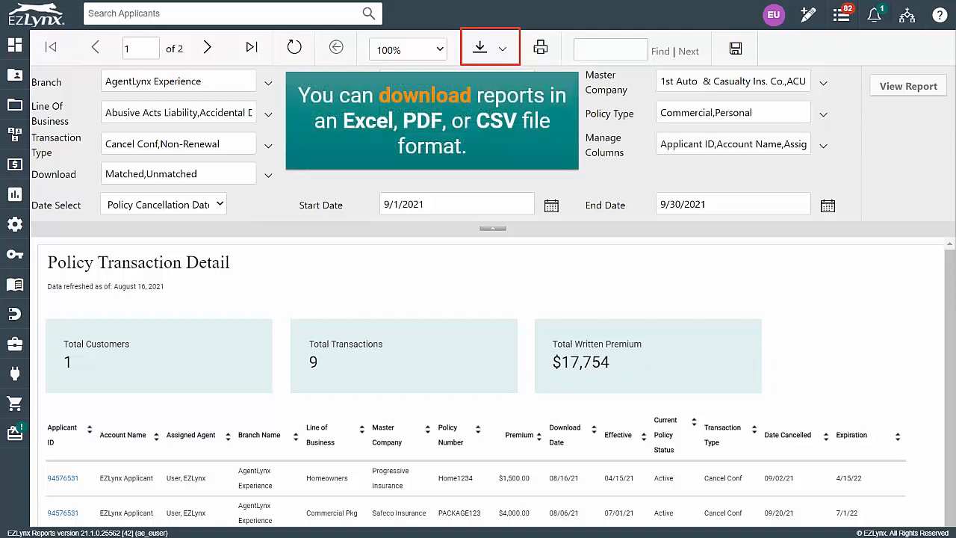